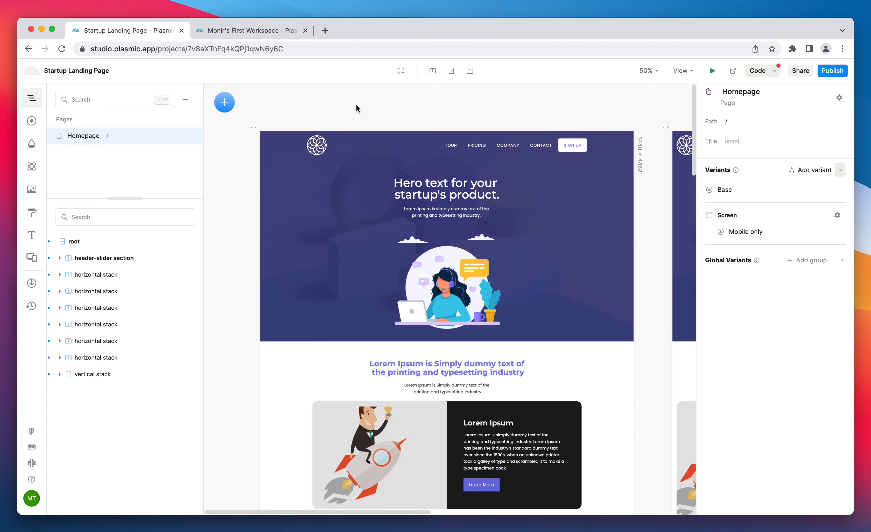
- Scroll down the landing page canvas to review the sections toward the call to action
scroll(down, 3)
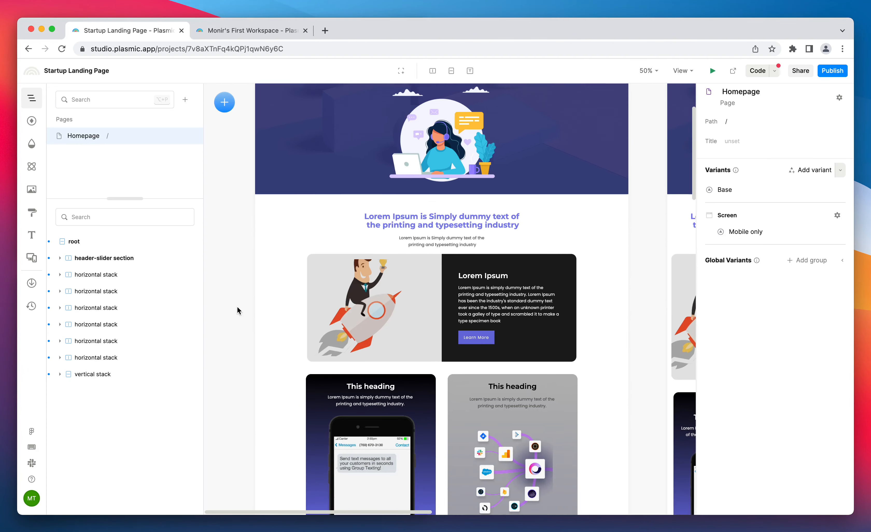
scroll(down, 3)
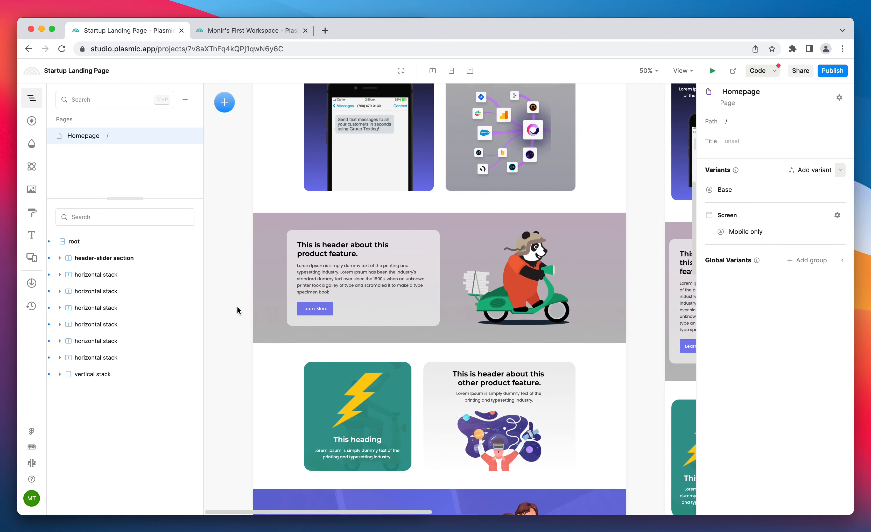
scroll(down, 3)
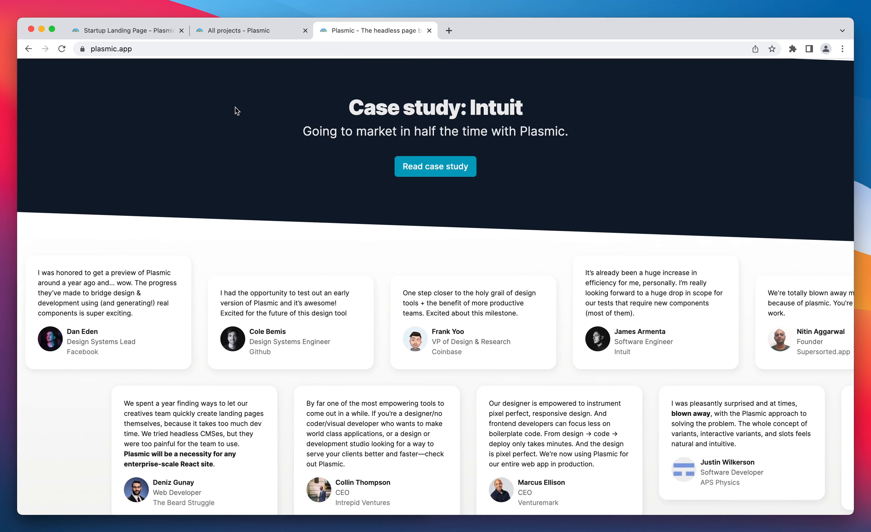
- Return to the editor, go to All projects and enter the workspace's own page
click(128, 31)
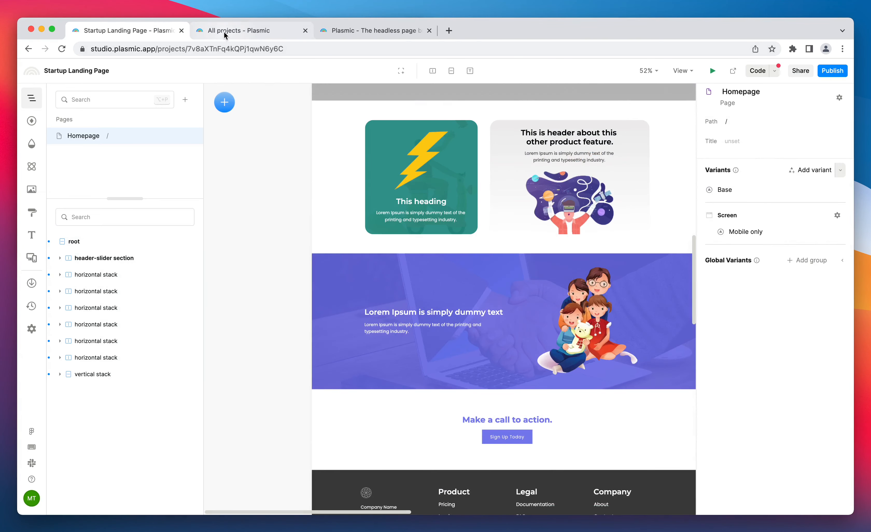
click(250, 31)
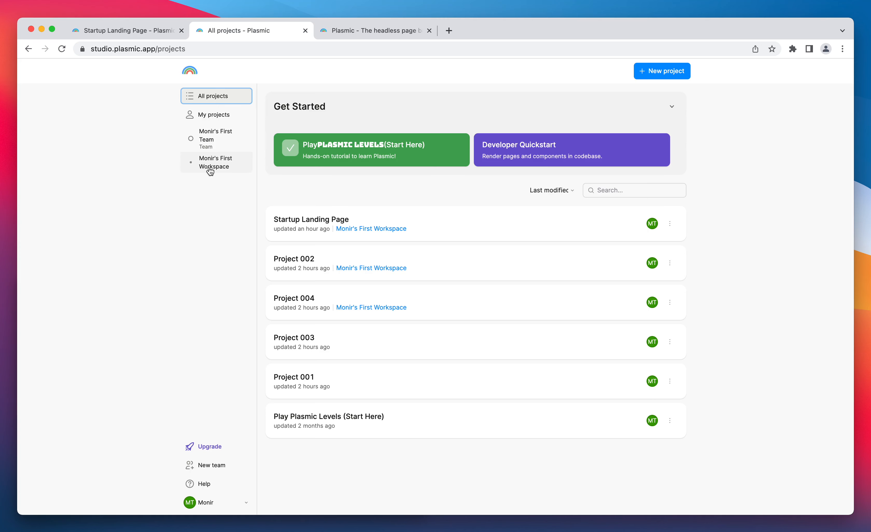
click(216, 162)
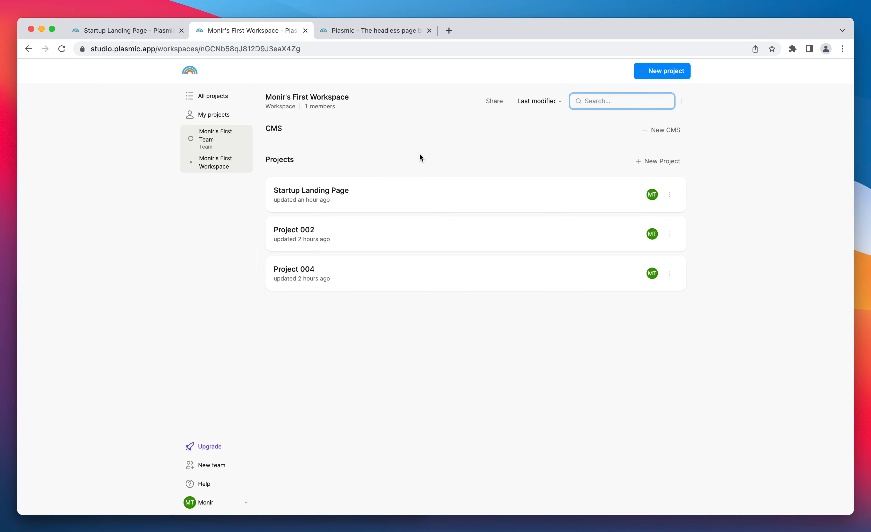
mouse_move(664, 132)
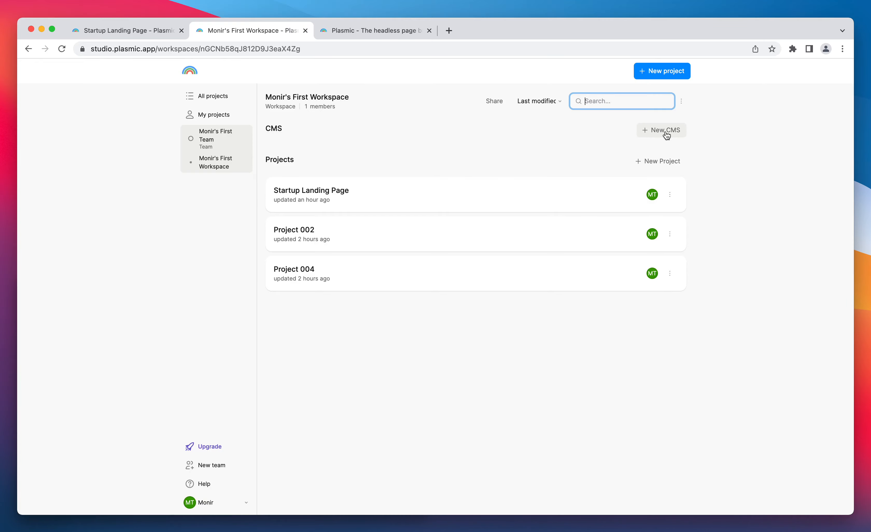
- Create a new CMS database named 'Workspace CMS' and add it
click(661, 130)
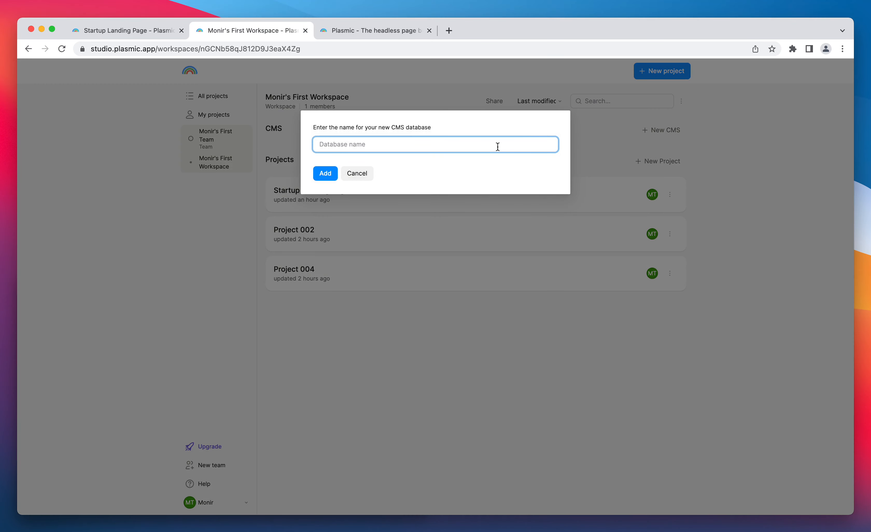
text(Workspace)
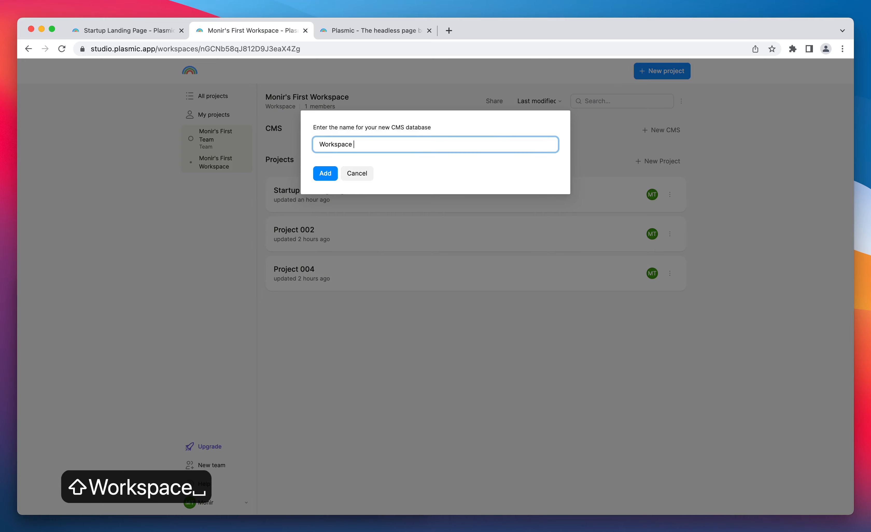
text(CMS)
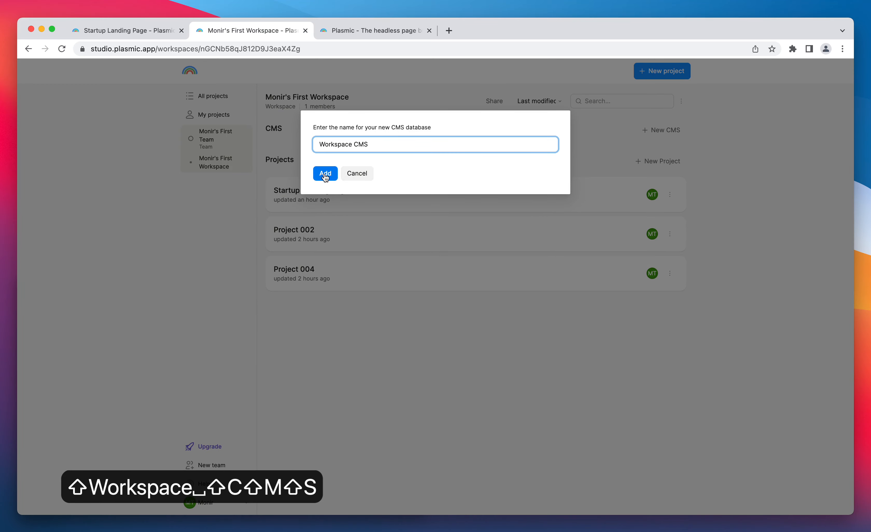
click(325, 174)
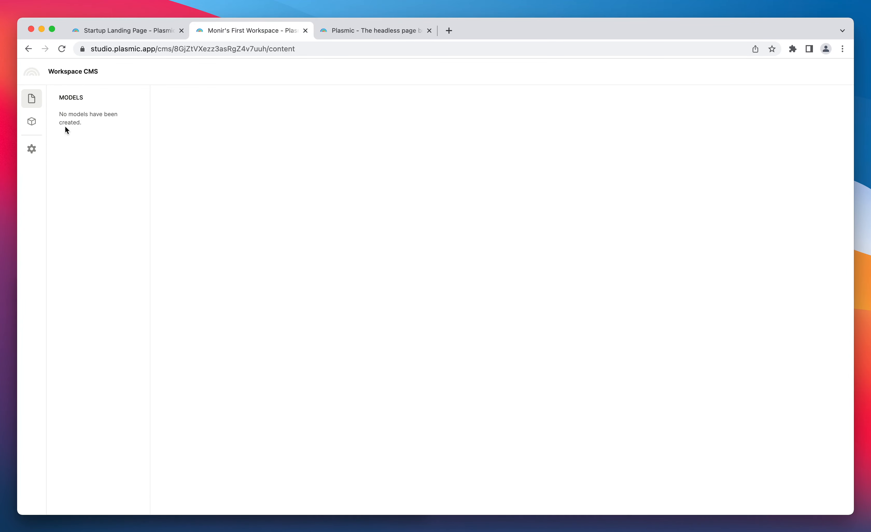
mouse_move(32, 122)
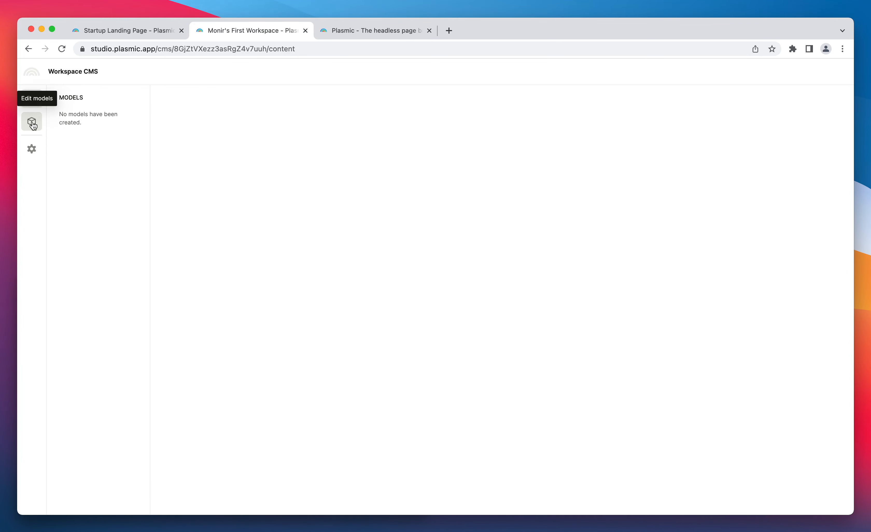
- Add a new CMS model named 'Testimonials' from the Edit models view
click(32, 122)
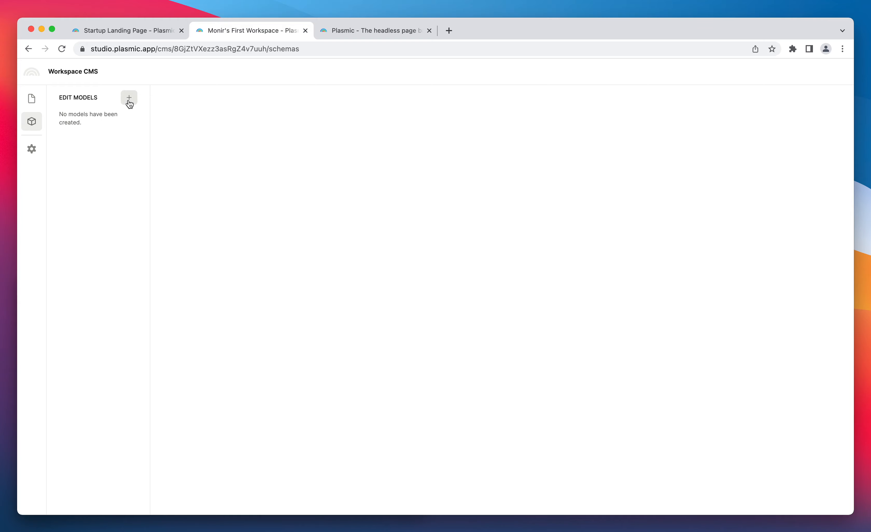
text(Testim)
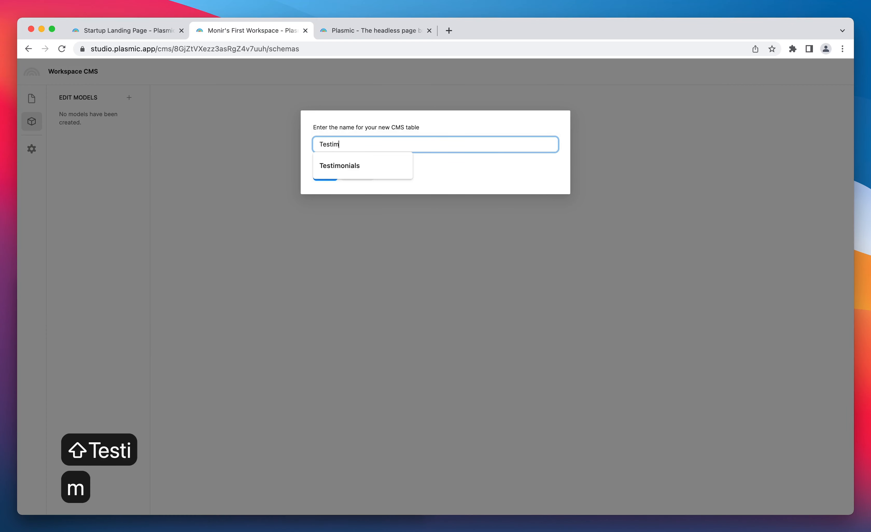
click(339, 166)
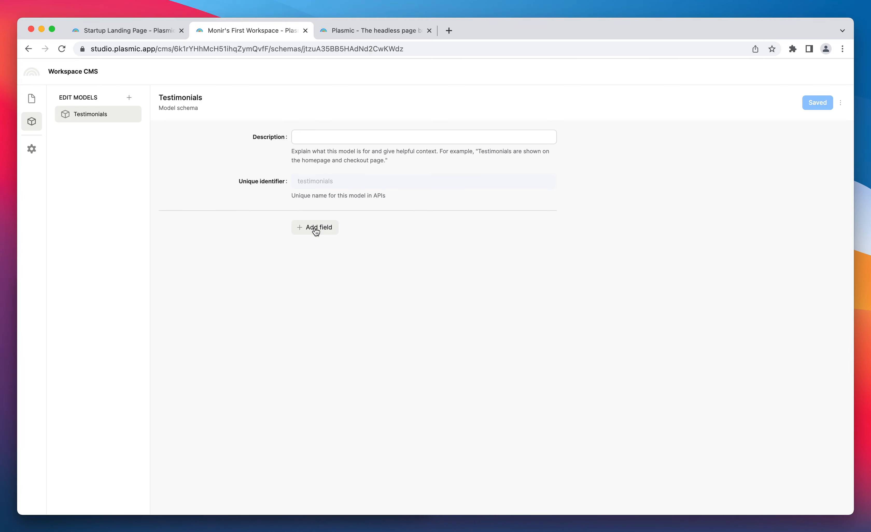
- Add fields name (text), message (long-text) and photo (image), then save the model
click(314, 228)
text(name)
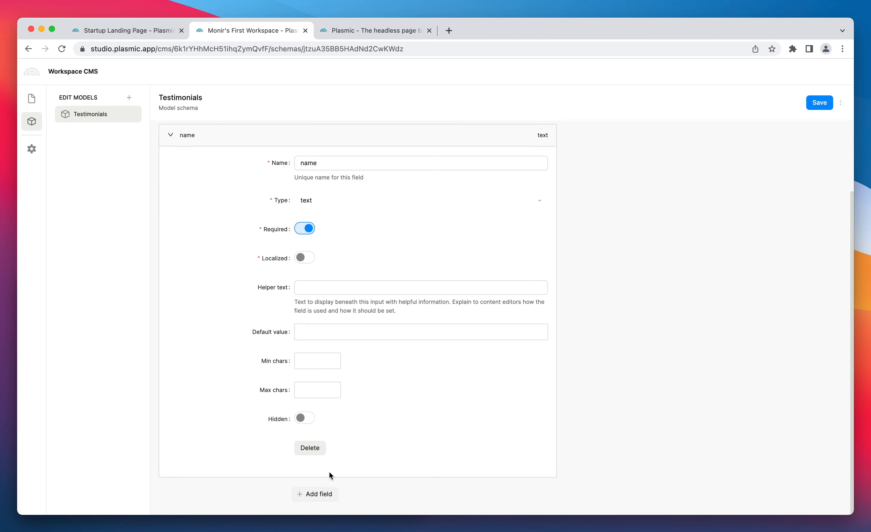
click(315, 494)
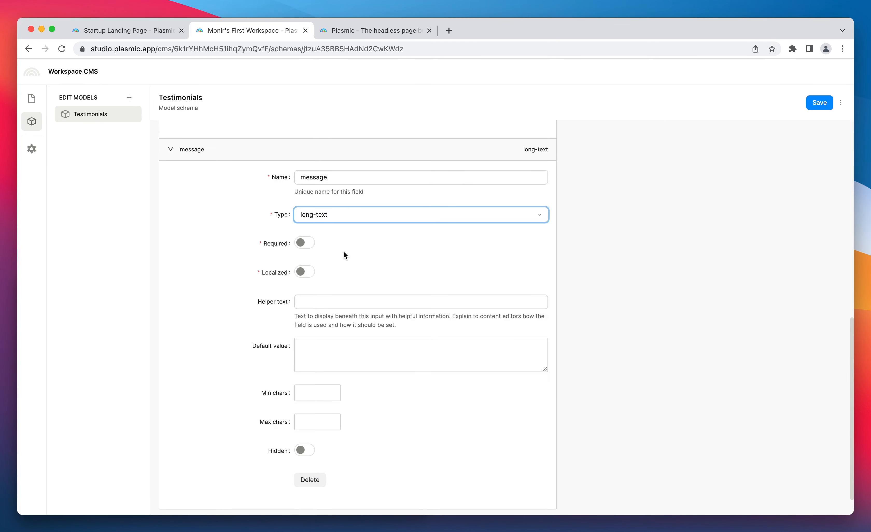
click(304, 243)
text(photo)
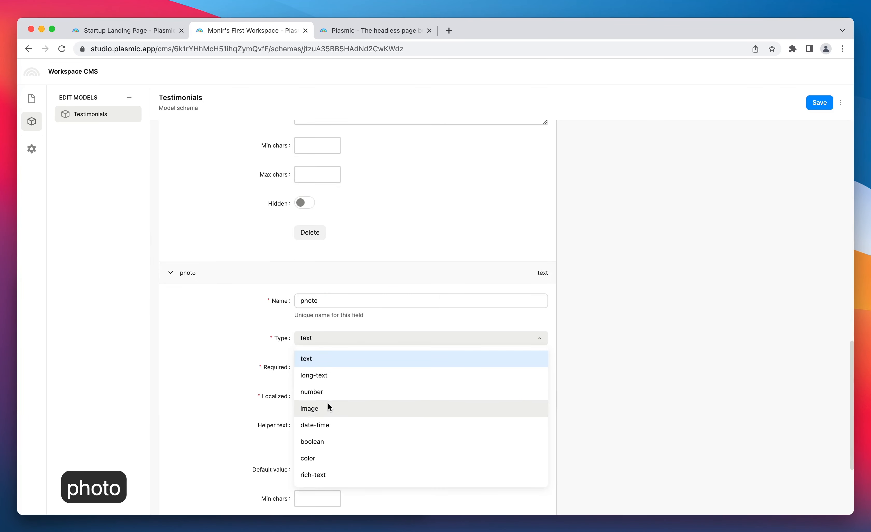
click(309, 408)
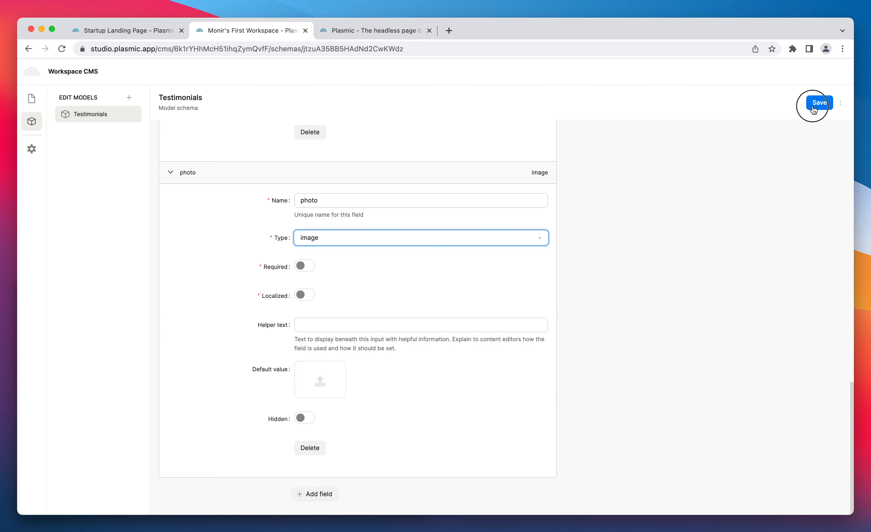
click(819, 102)
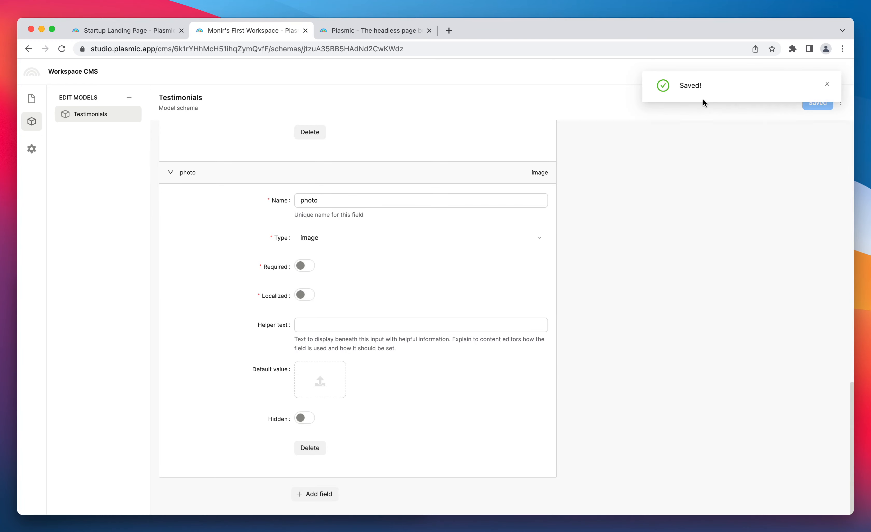
mouse_move(32, 114)
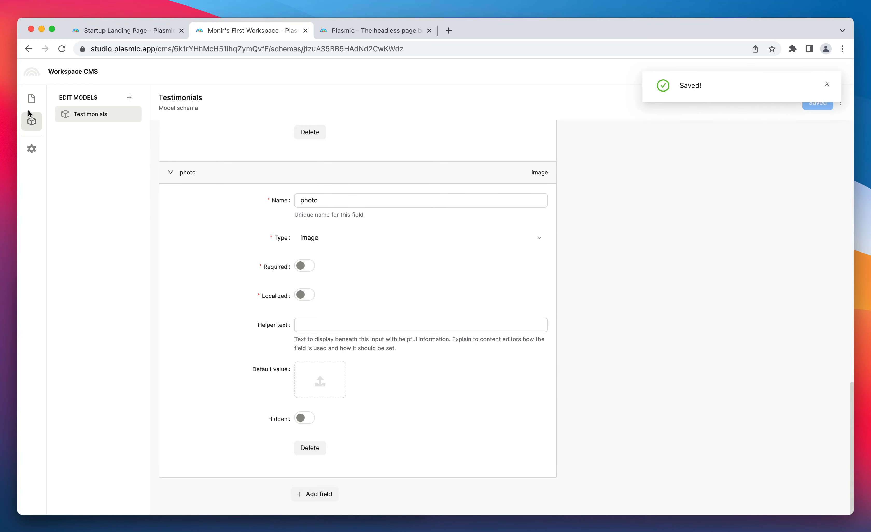
- Create Testimonials entries with name, photo and pasted message, and publish them
click(32, 99)
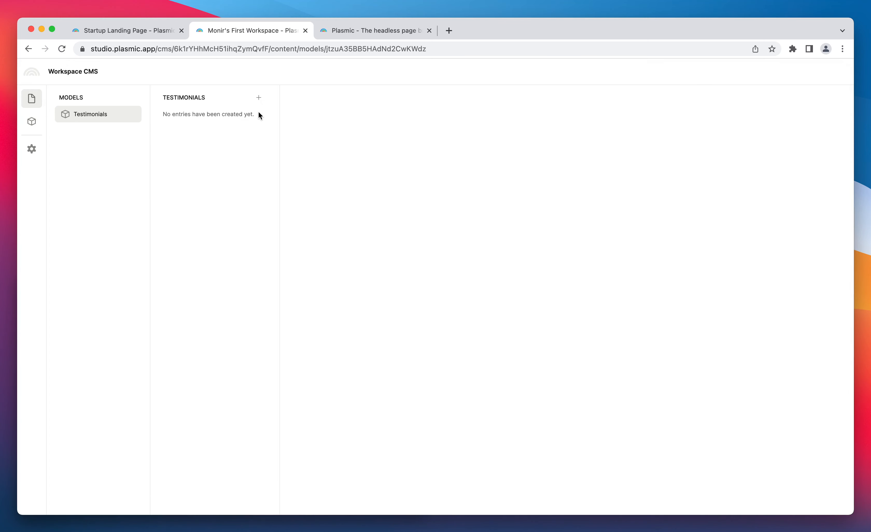
click(259, 97)
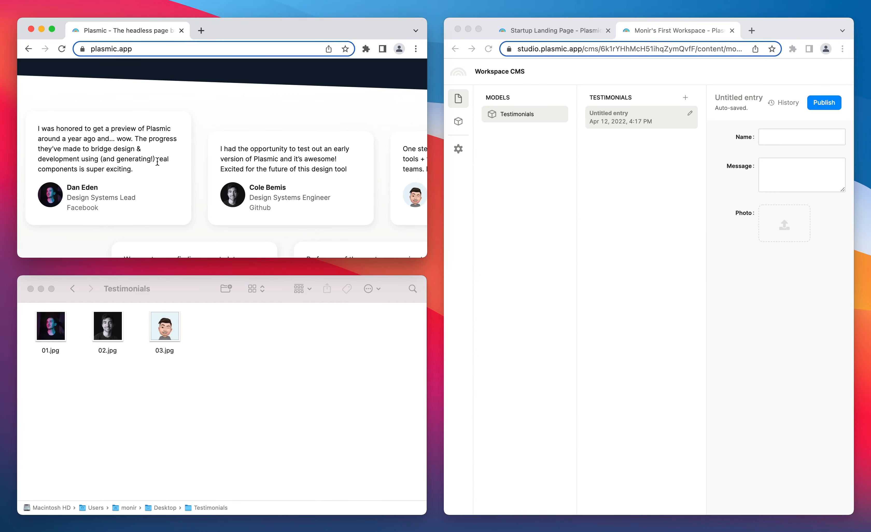
text(Dan Eden)
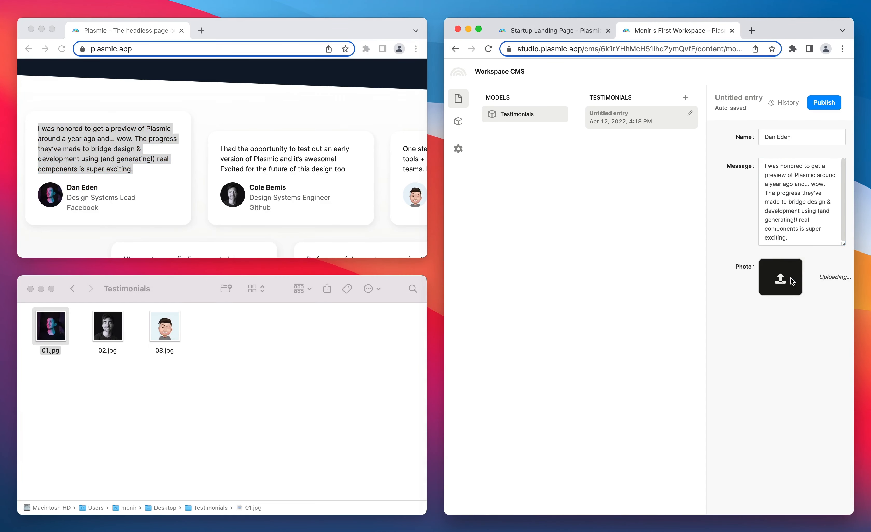
click(824, 103)
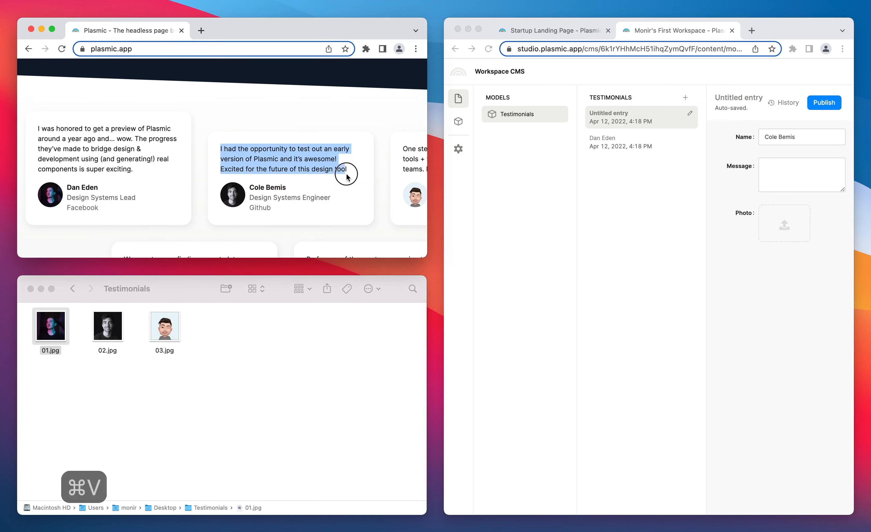
key(cmd+v)
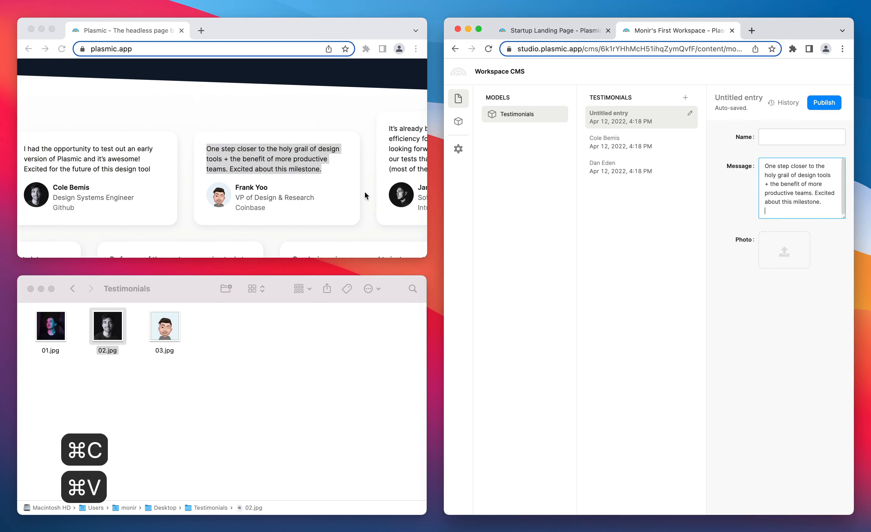
click(824, 102)
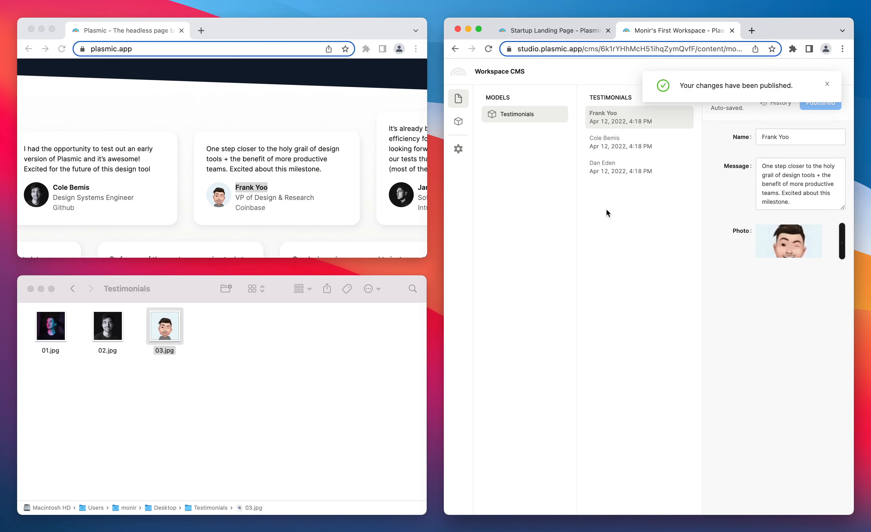
mouse_move(553, 169)
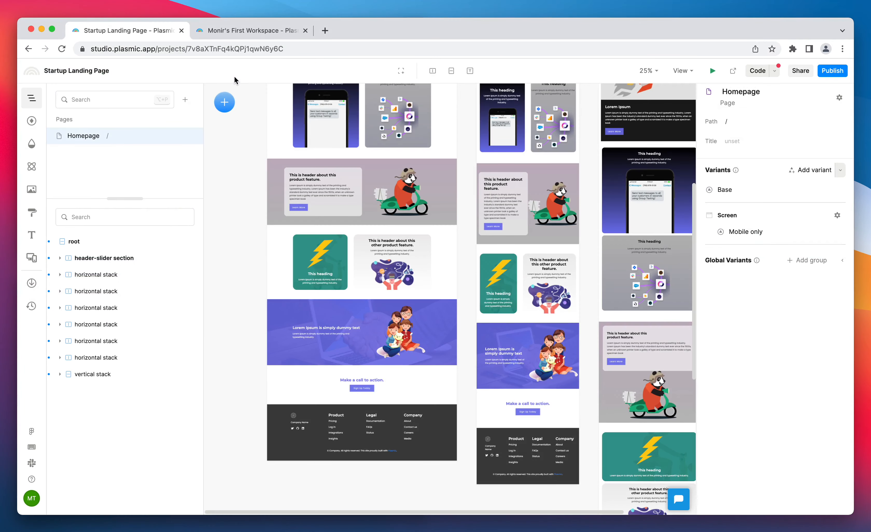
mouse_move(243, 216)
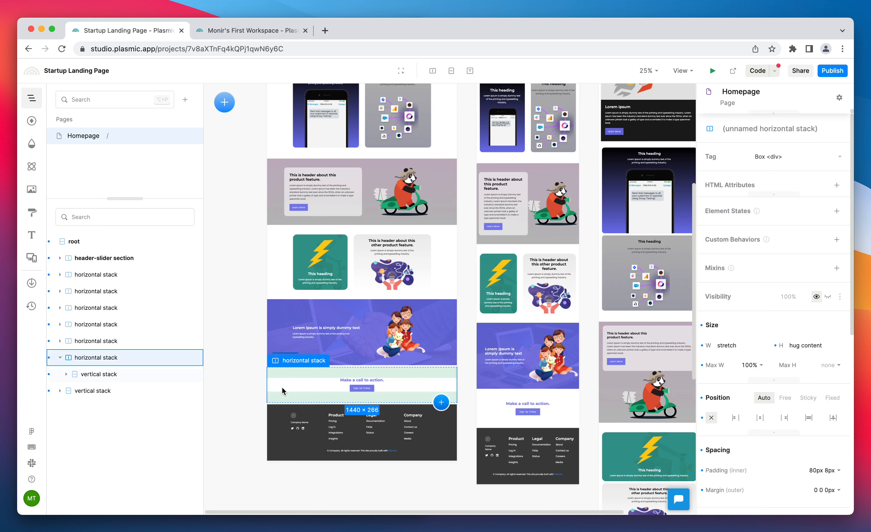
- Insert an empty vertical stack just above the call-to-action section
click(442, 402)
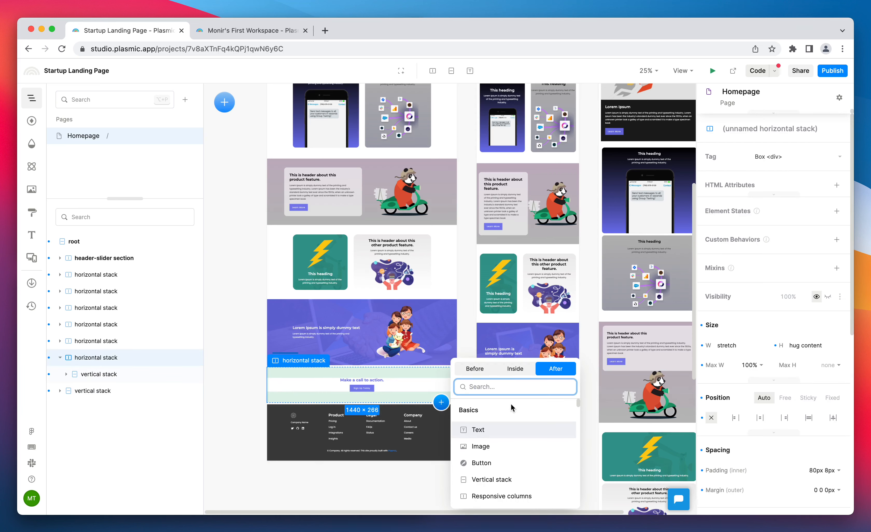
click(491, 479)
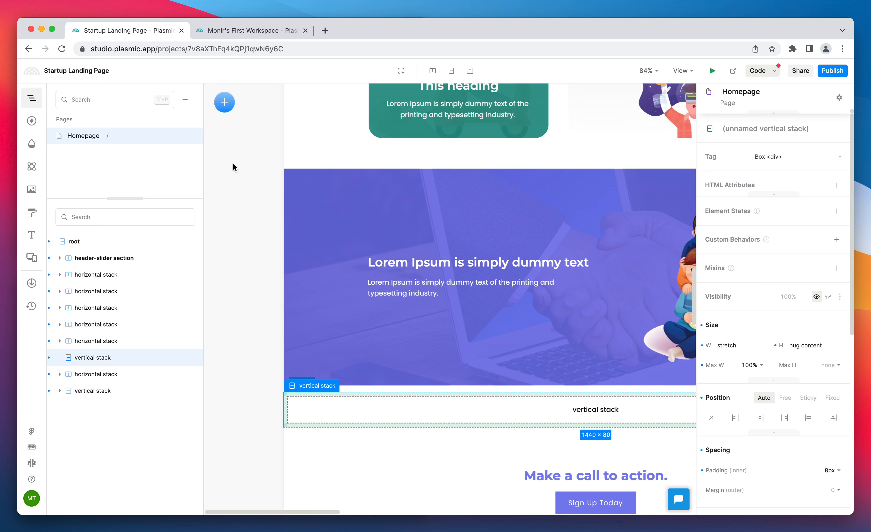
- Search the insert menu for 'CMS' and add a CMS Data Loader into the vertical stack
click(224, 102)
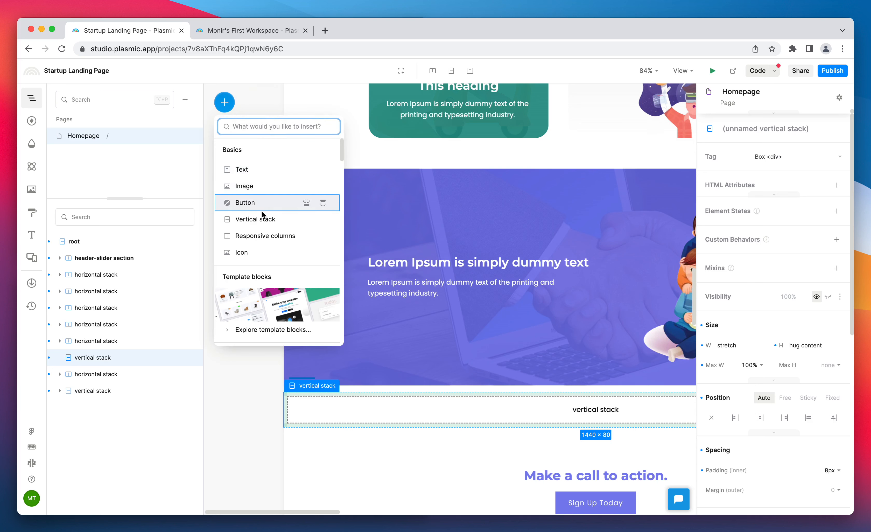
scroll(down, 3)
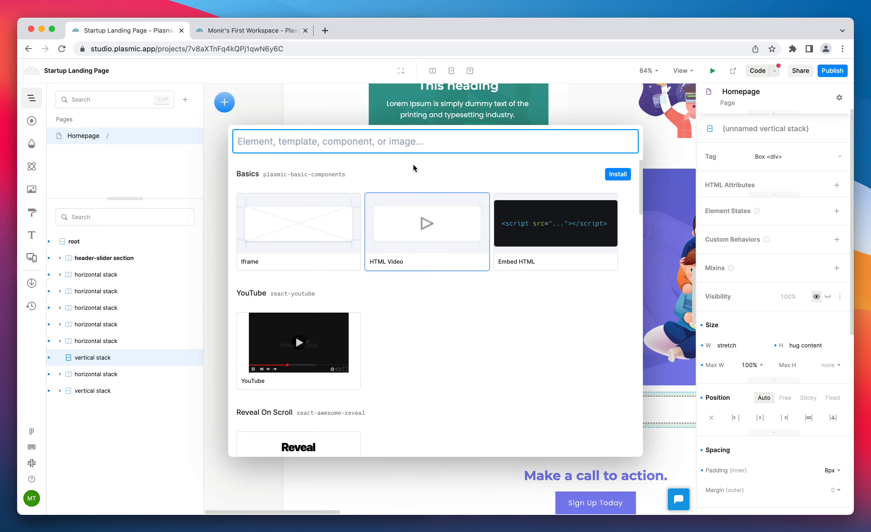
text(CMS)
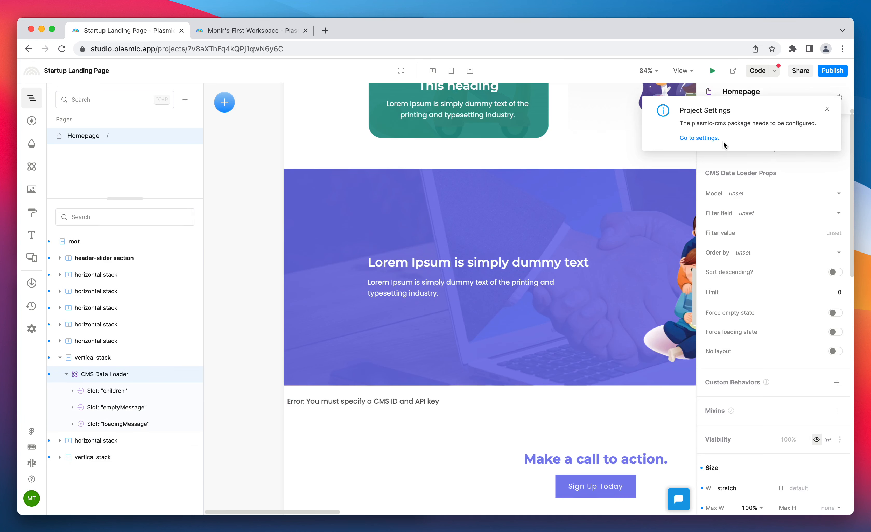
mouse_move(704, 143)
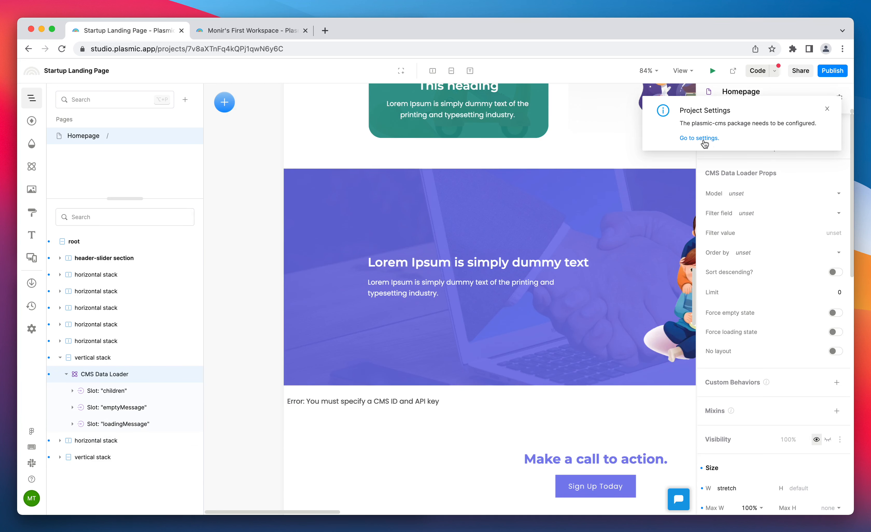
- Configure CMS credentials in project settings and point the loader at the testimonials model
click(699, 138)
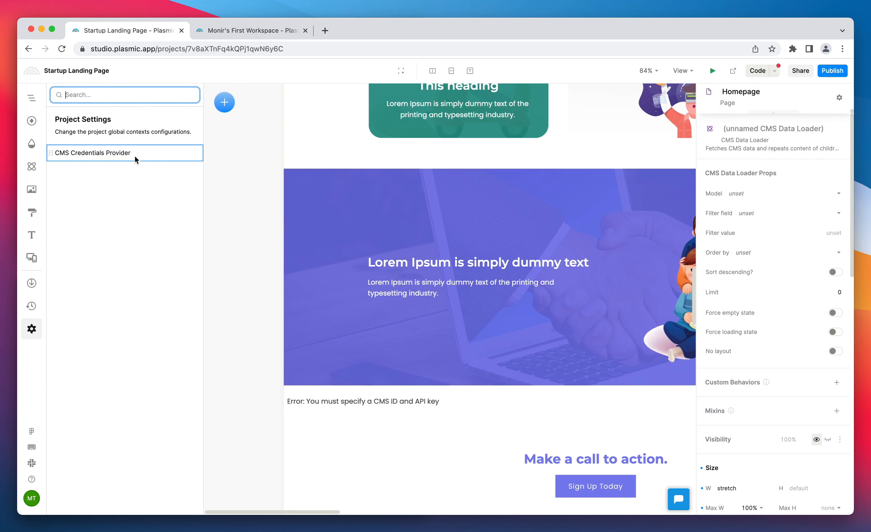
click(92, 153)
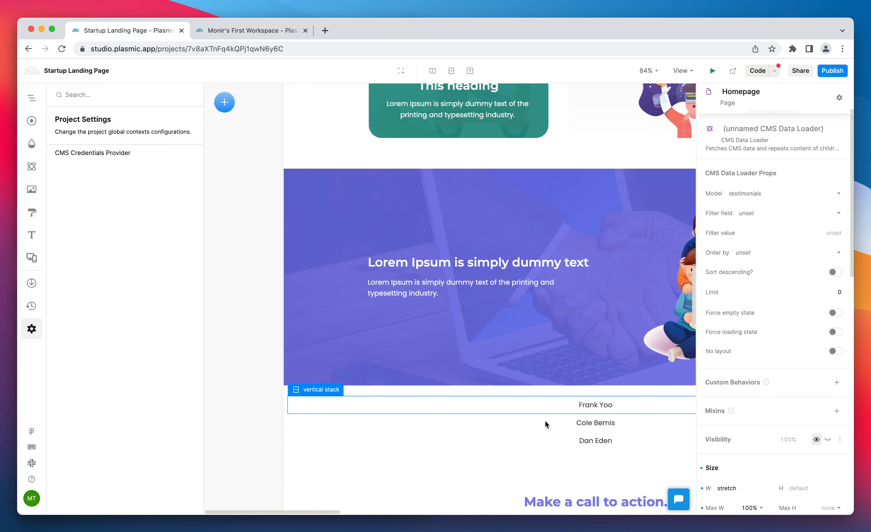
click(31, 97)
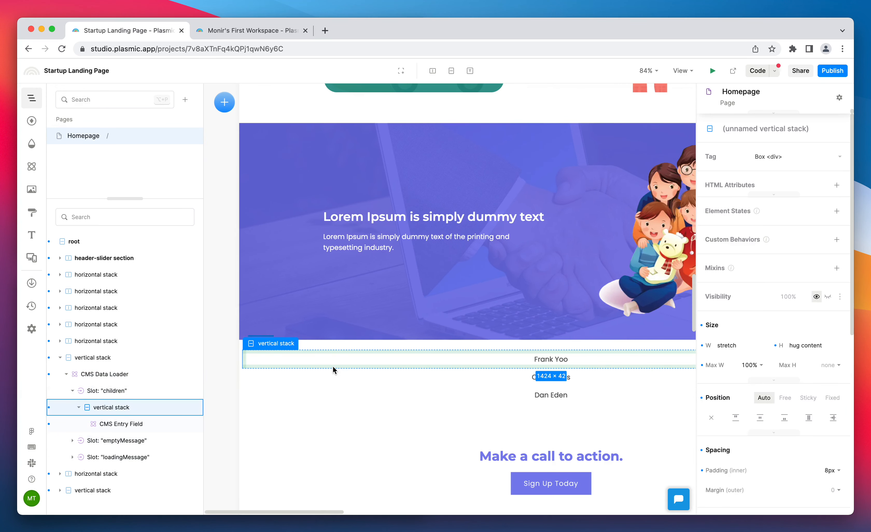
- Set the CMS Data Loader layout to Horizontal and size each repeated testimonial card
click(105, 374)
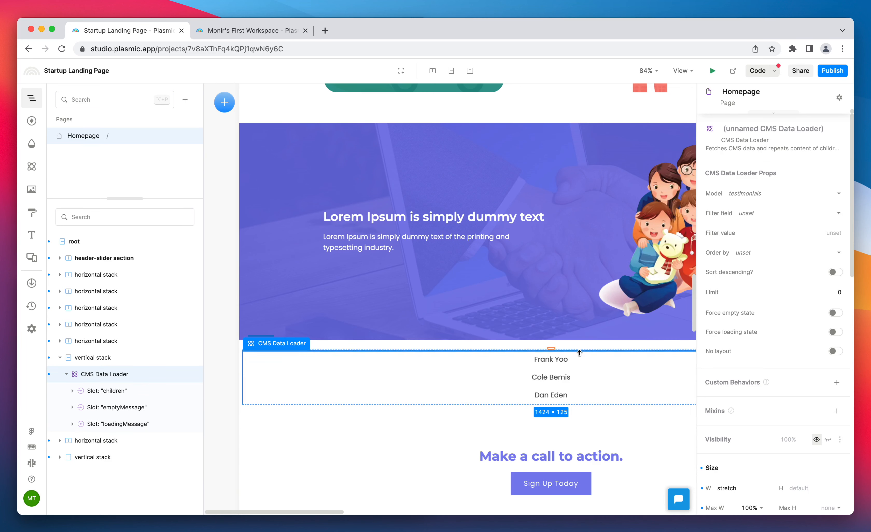
scroll(down, 3)
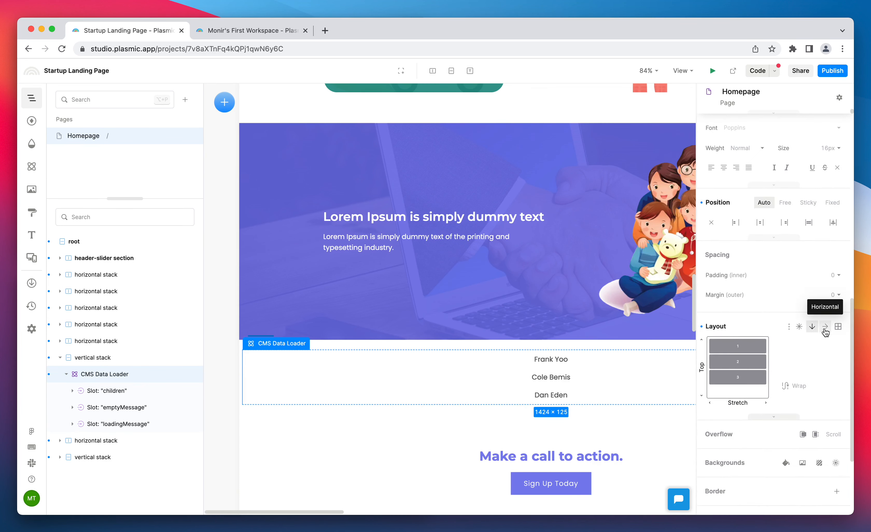
click(826, 327)
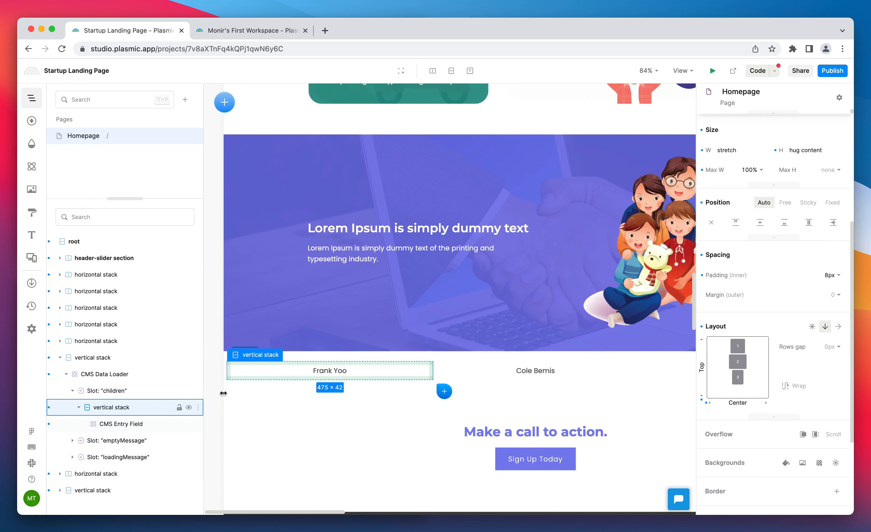
click(785, 463)
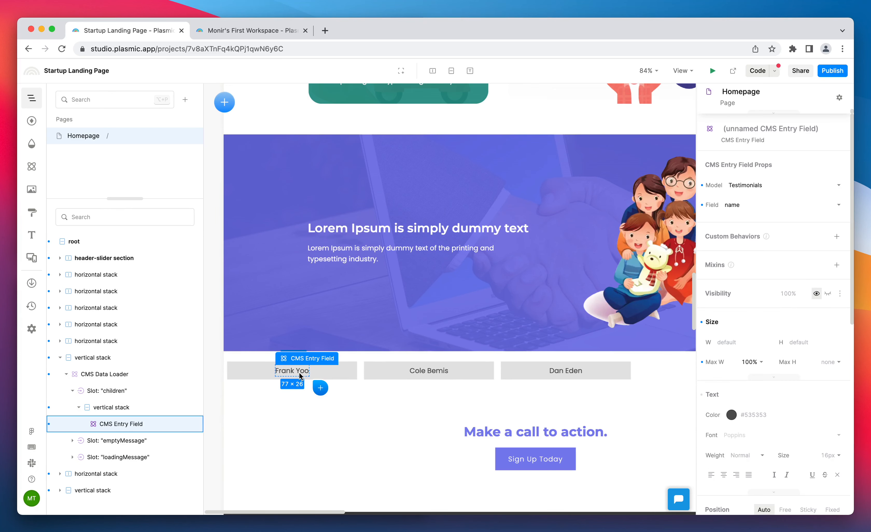
- Duplicate the CMS Entry Field as message and add a CMS Entry Image beside the name
key(cmd+d)
text(image)
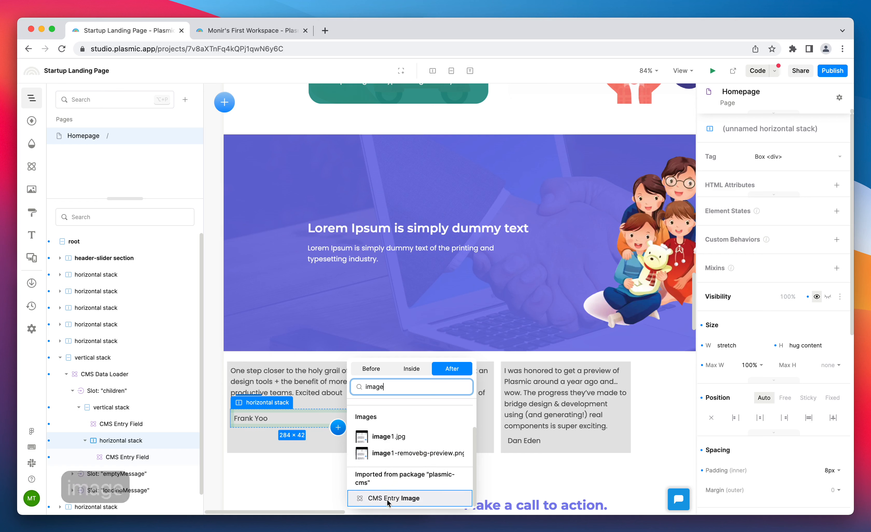
click(395, 497)
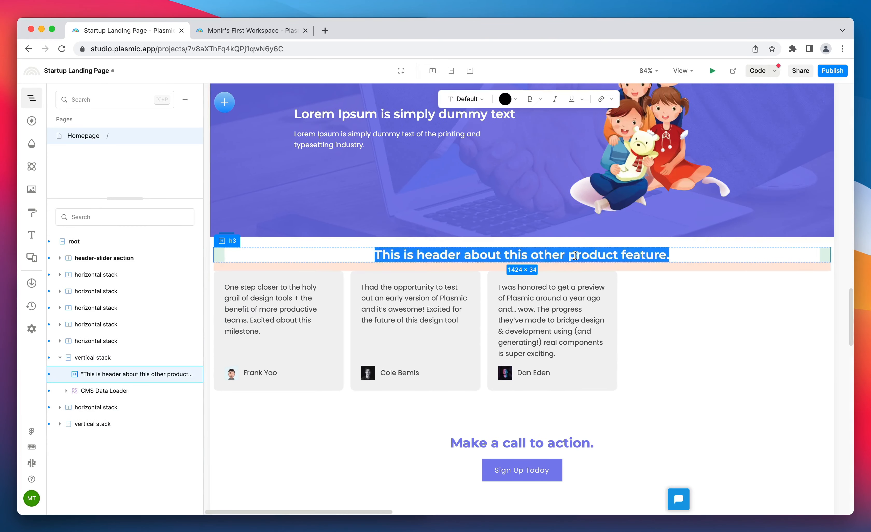
- Replace the h3 heading text above the cards with 'Testimonials'
click(105, 390)
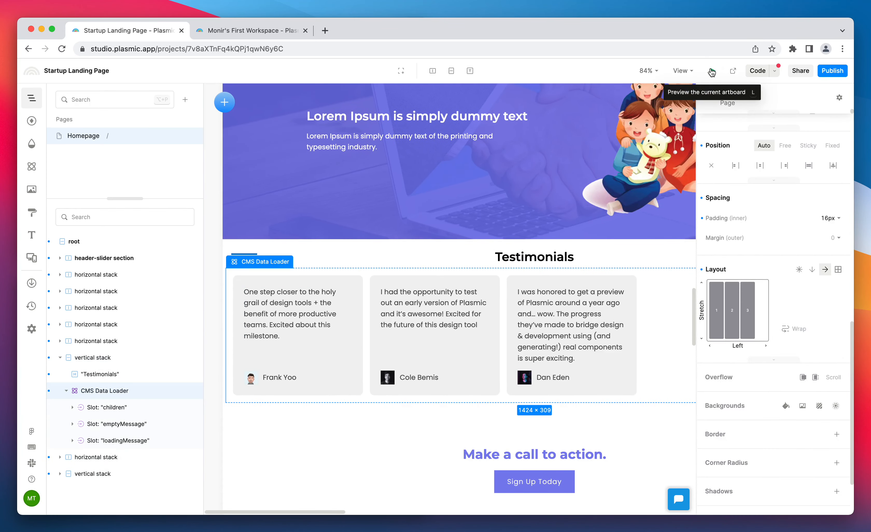
- Preview the Homepage and view the Testimonials section above the call to action
click(711, 71)
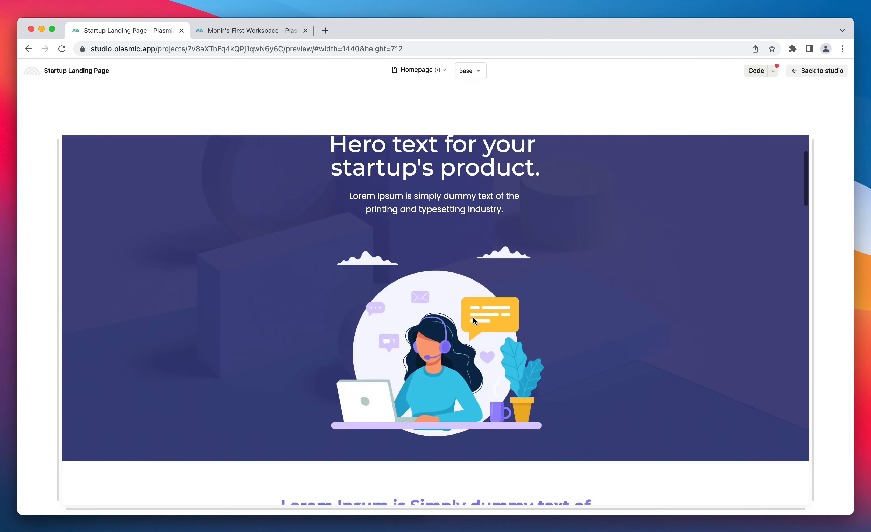
scroll(down, 3)
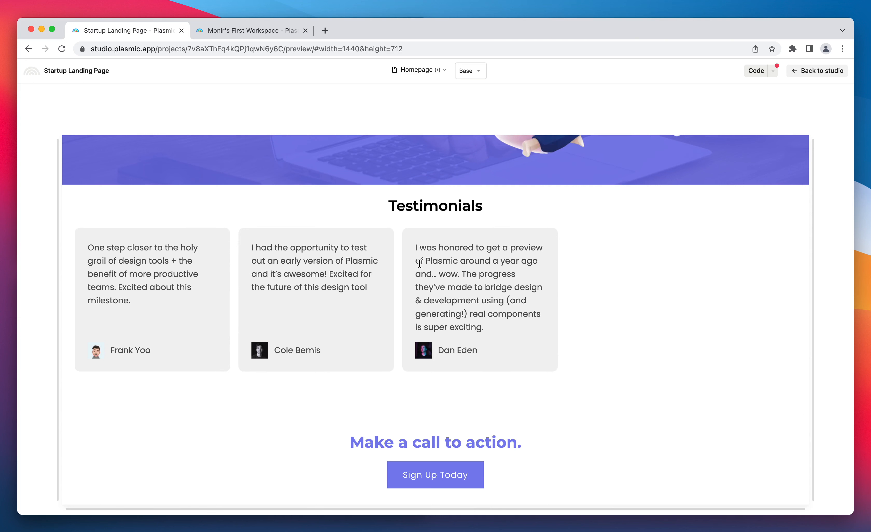
mouse_move(475, 314)
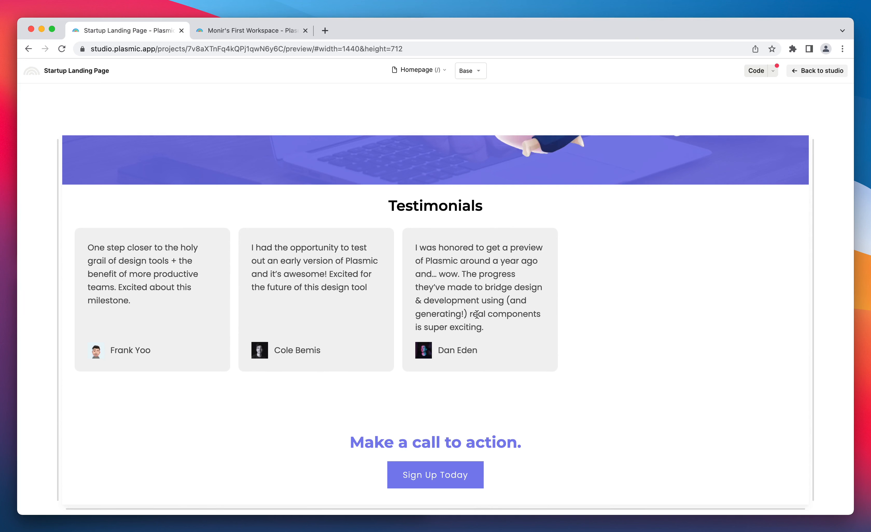